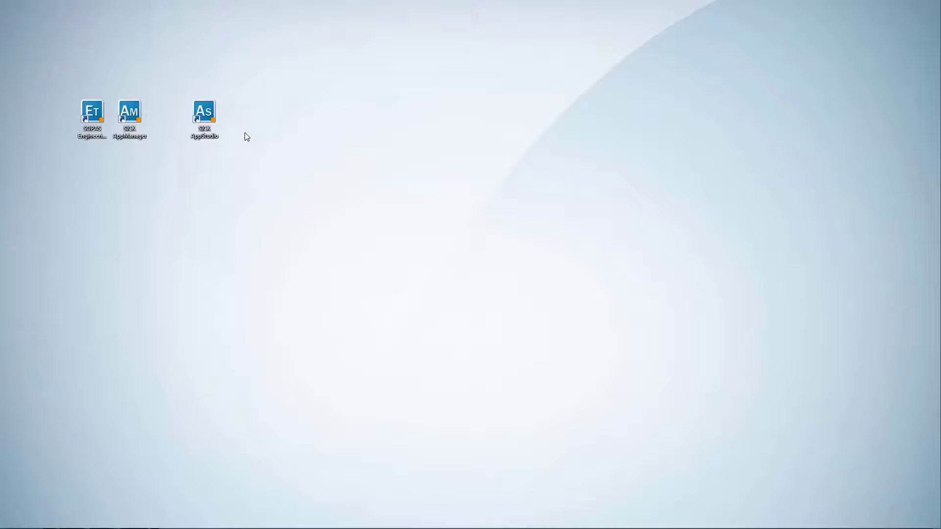
# - Launch SICK AppStudio from its desktop shortcut
pyautogui.doubleClick(204, 114)
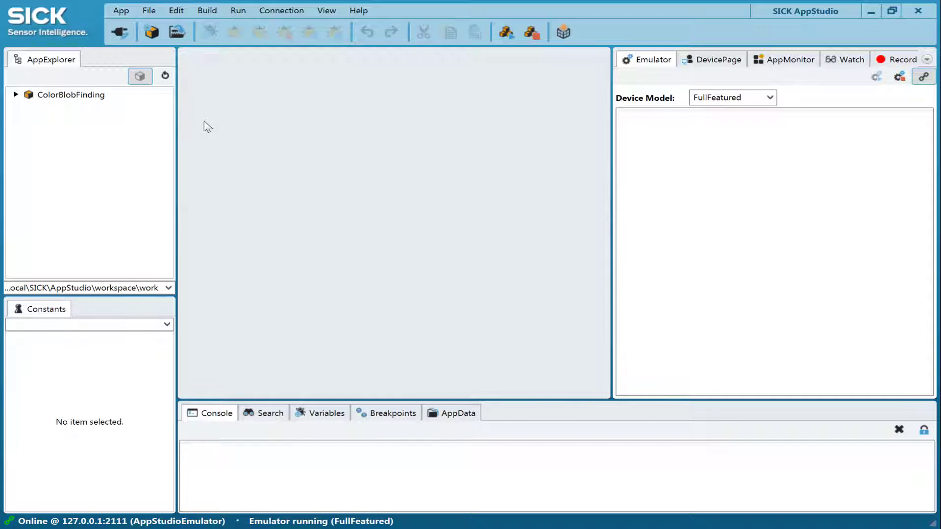
pyautogui.click(359, 10)
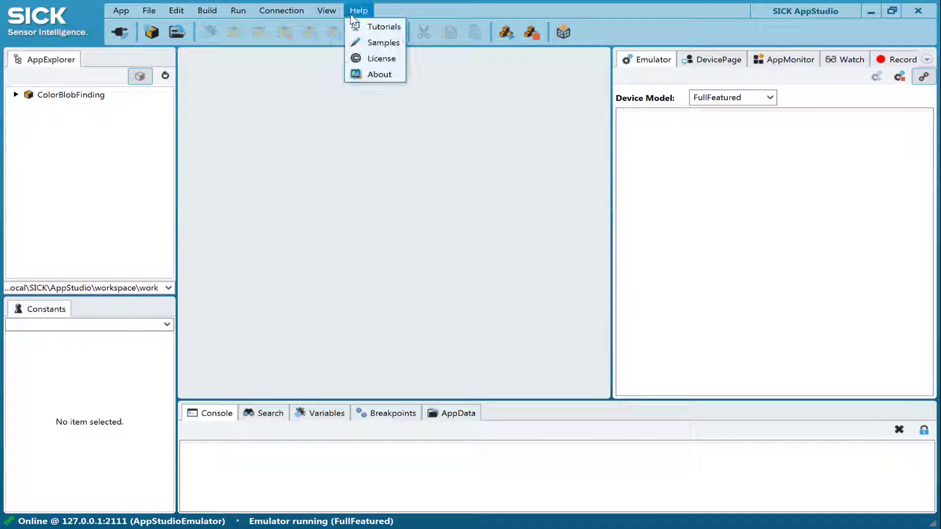
pyautogui.click(380, 59)
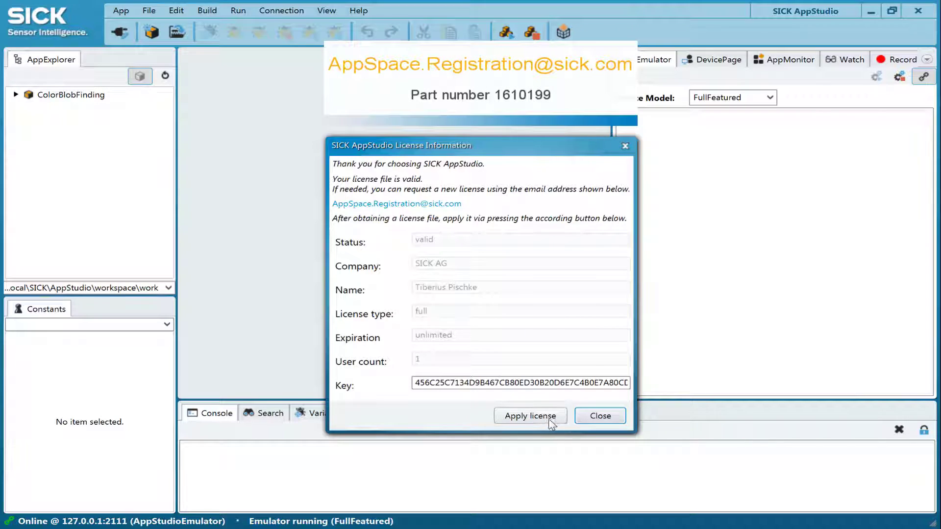
pyautogui.click(599, 416)
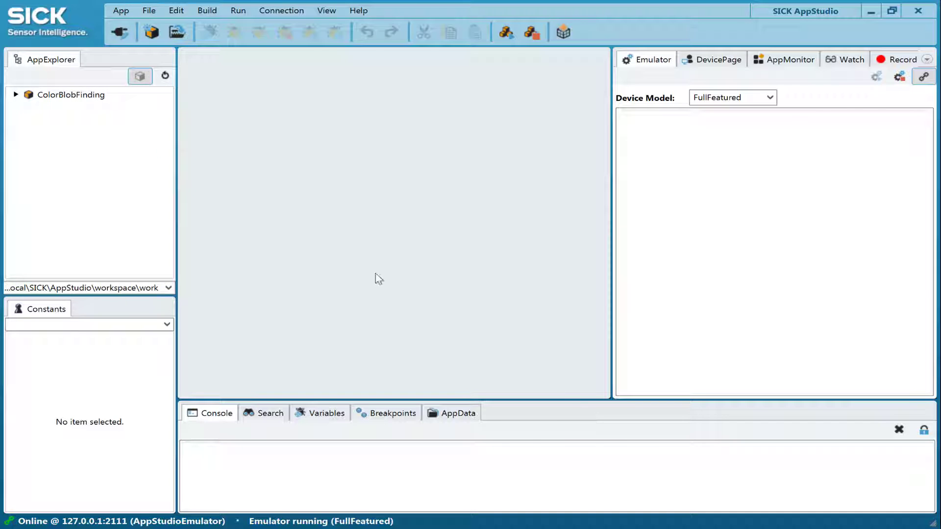
# - Expand the ColorBlobFinding project, open scripts/ColorBlobFinding.lua, and scroll to the end
pyautogui.click(16, 94)
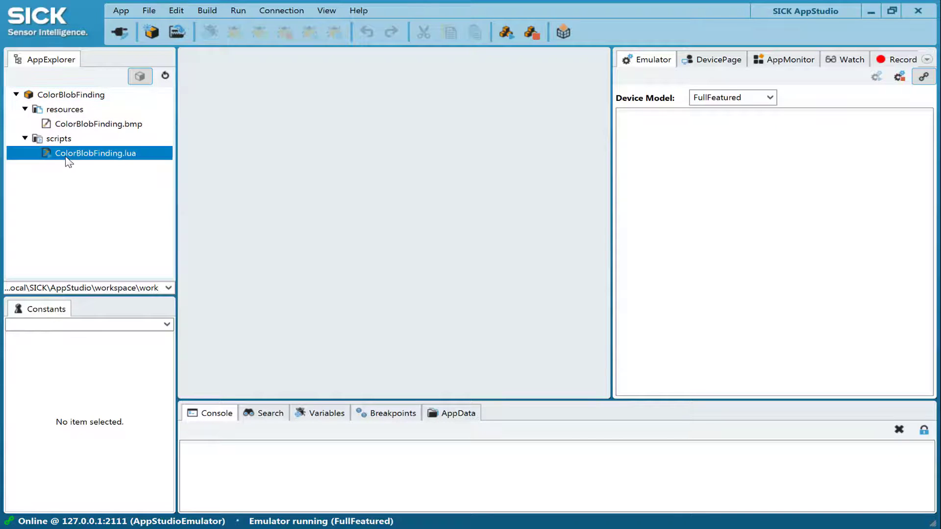
pyautogui.doubleClick(94, 153)
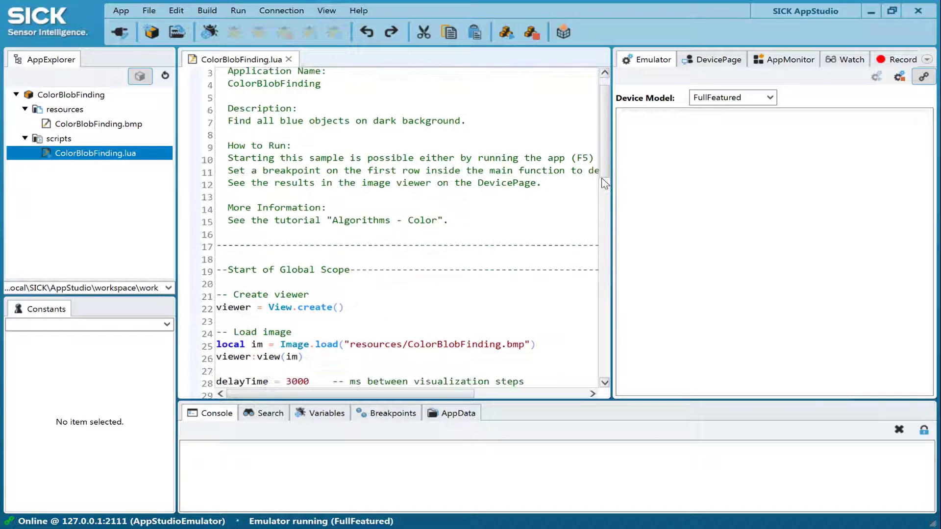
pyautogui.scroll(-3)
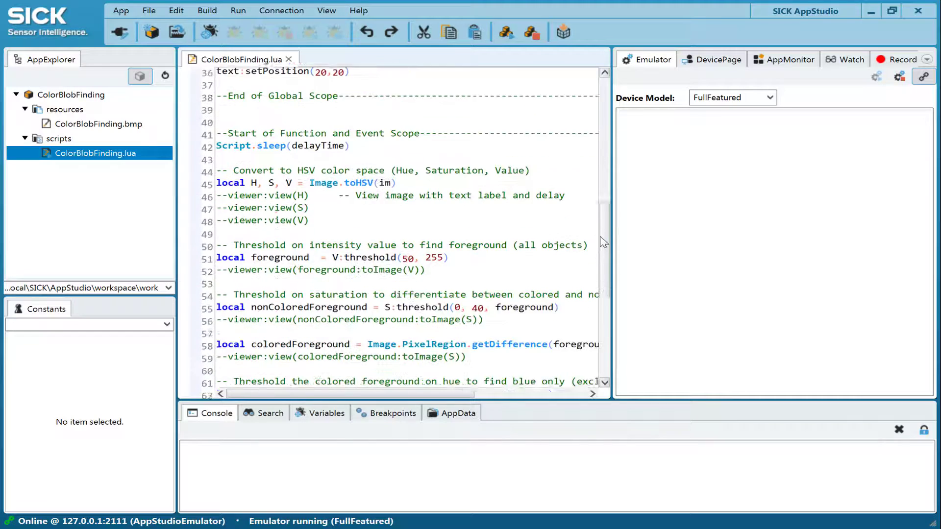
pyautogui.scroll(-3)
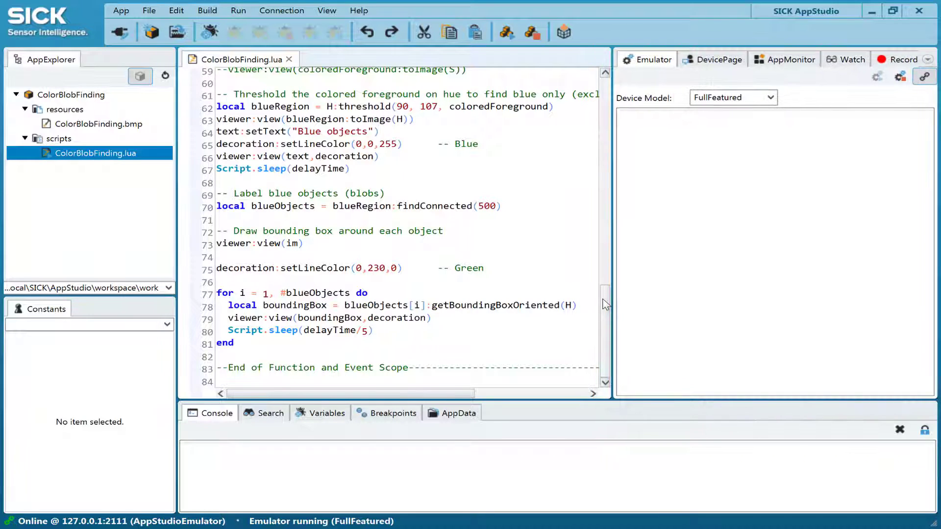
pyautogui.moveTo(651, 86)
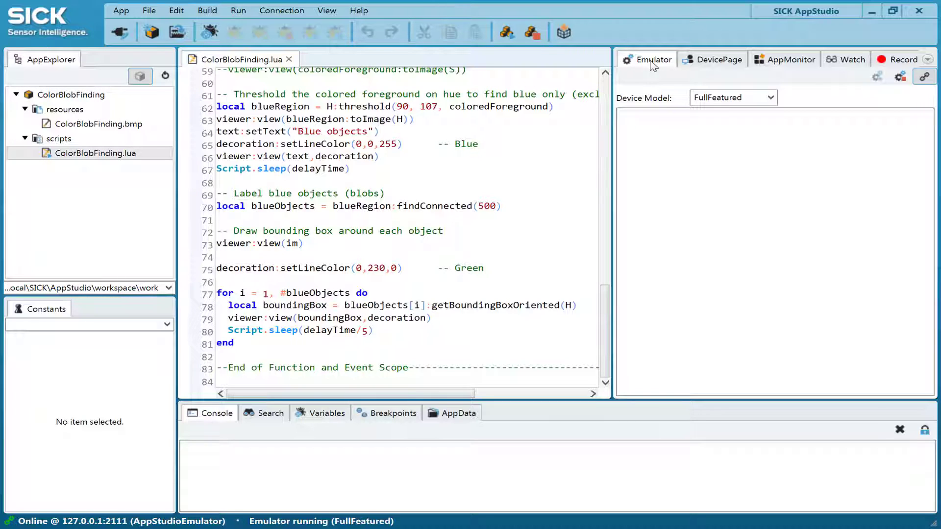
# - View DevicePage, then AppMonitor showing ColorBlobFinding running, and open the connection dialog
pyautogui.click(715, 59)
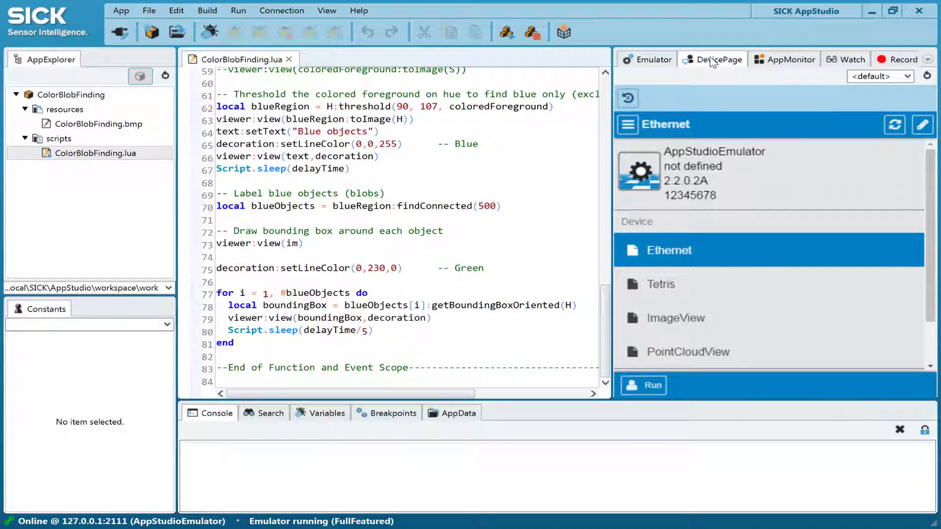
pyautogui.moveTo(777, 59)
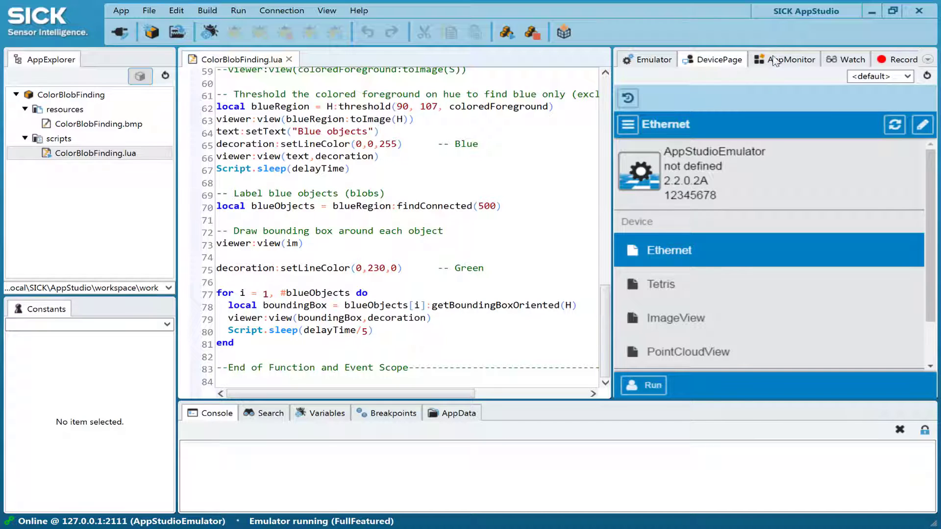
pyautogui.click(790, 59)
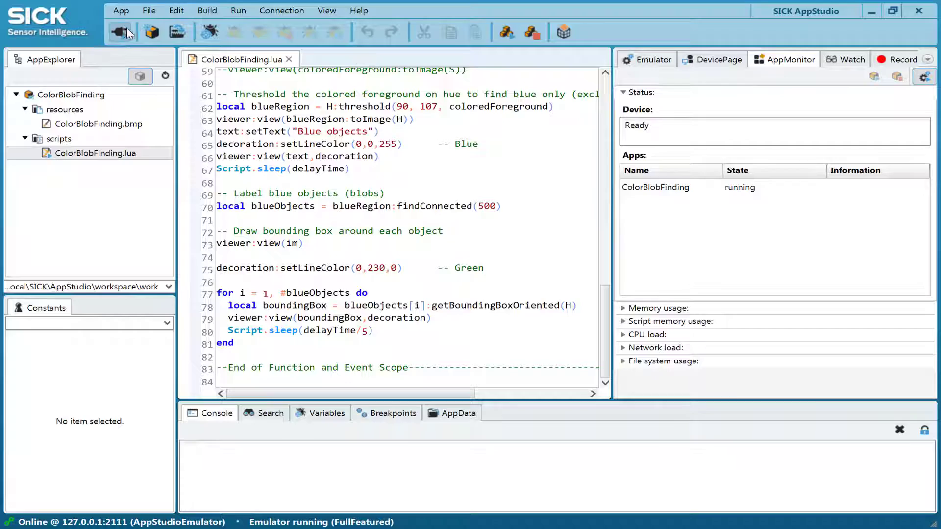
pyautogui.click(120, 31)
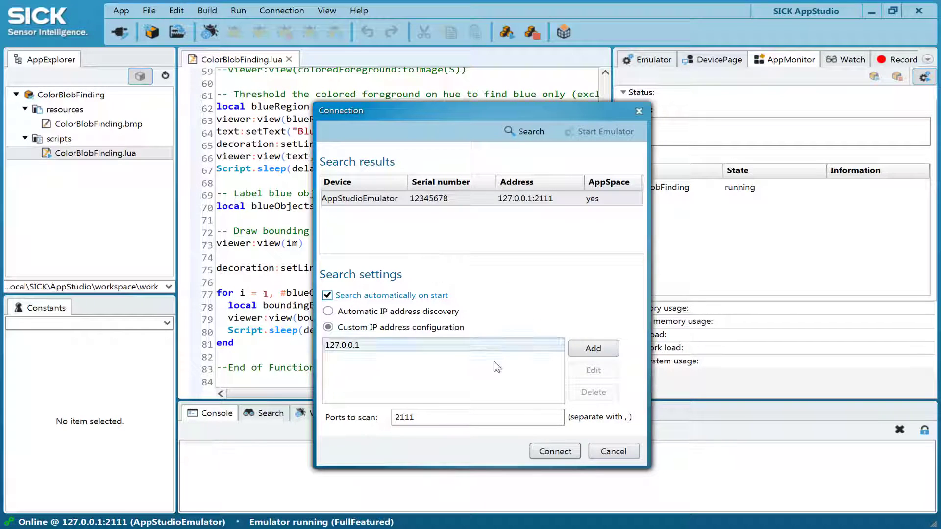
pyautogui.click(554, 451)
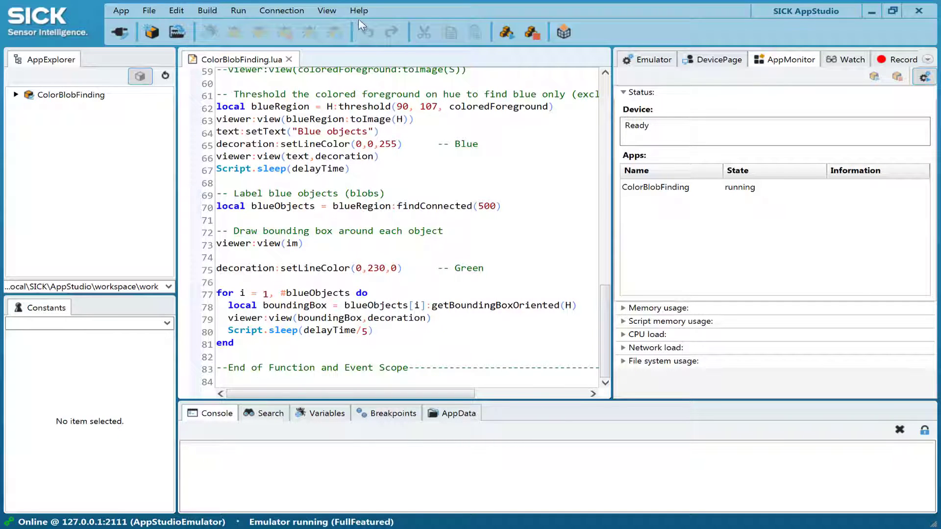
pyautogui.click(358, 11)
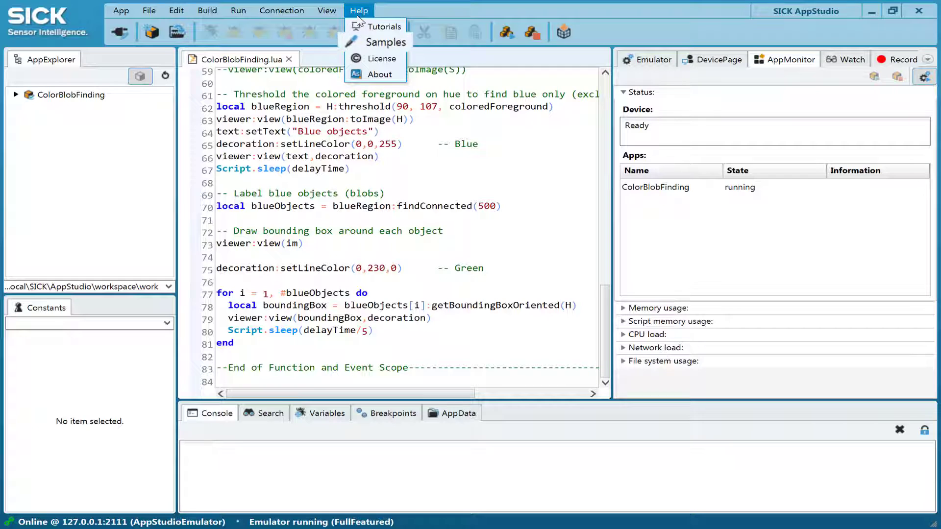
pyautogui.moveTo(387, 42)
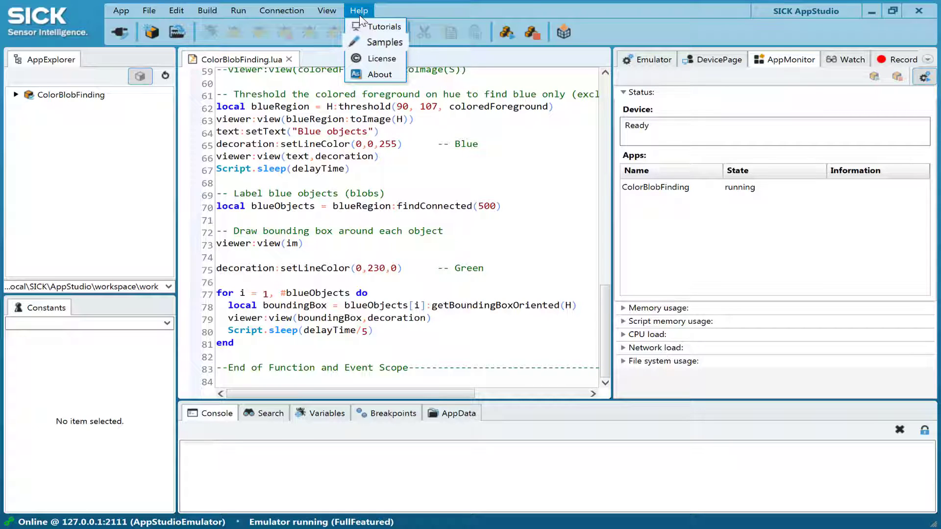
pyautogui.click(506, 32)
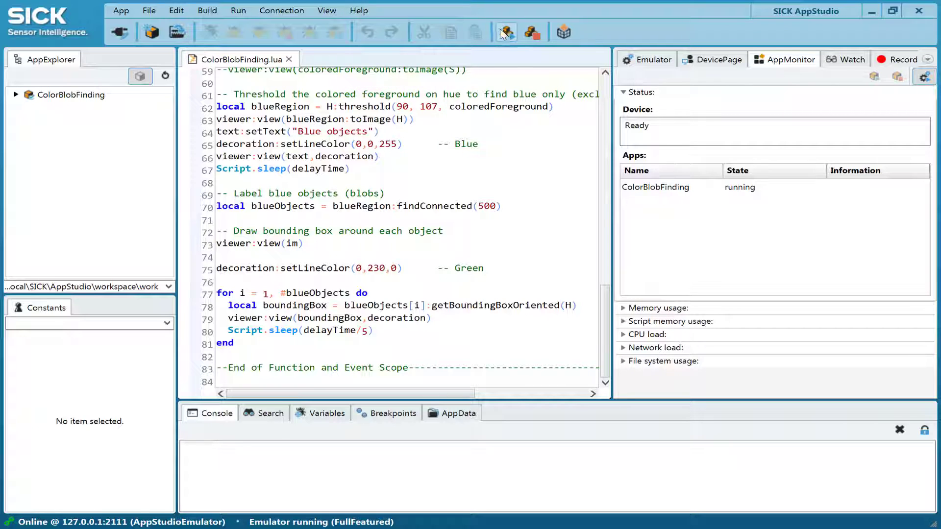
# - Run all apps so ImageView shows blue objects boxed in green
pyautogui.click(506, 32)
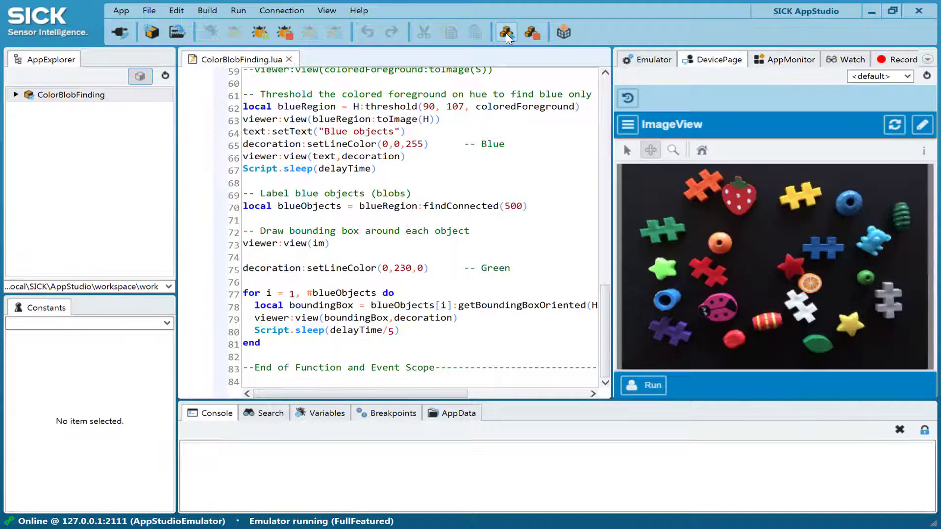
pyautogui.click(505, 33)
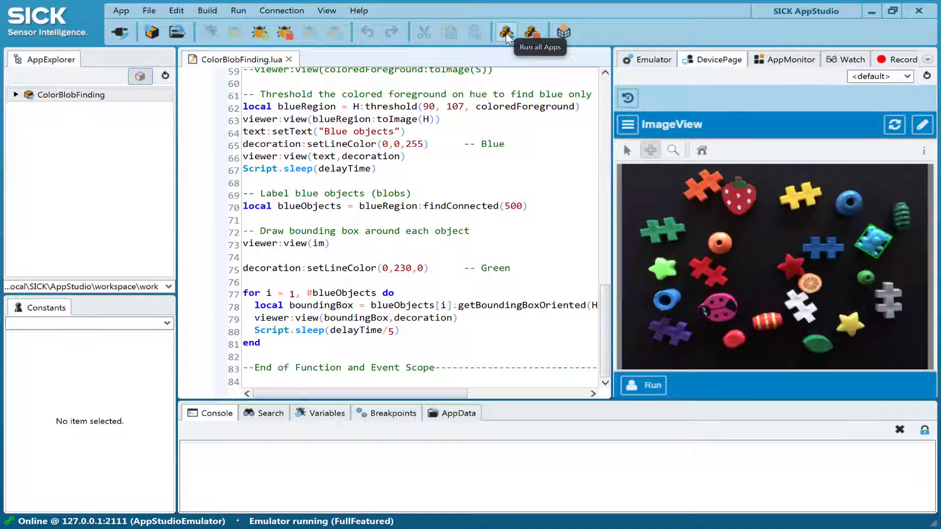
pyautogui.click(506, 32)
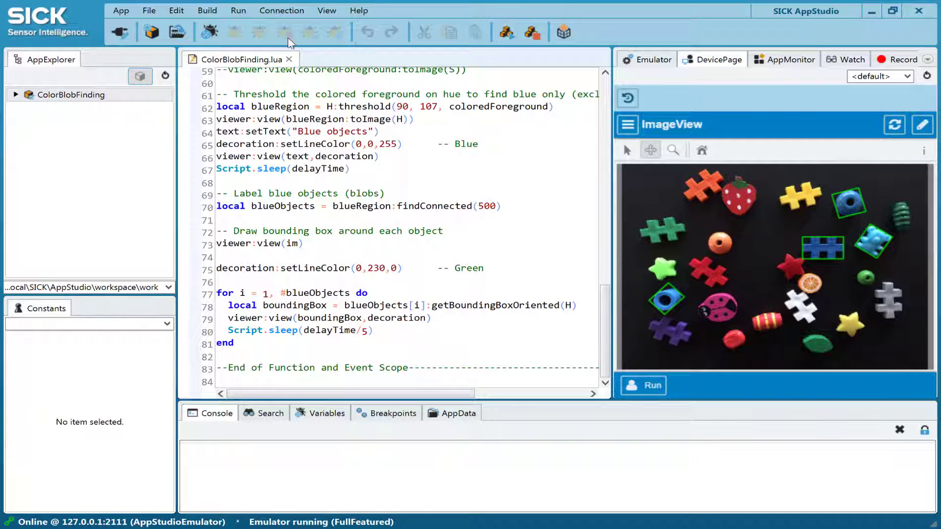
# - Start debugging and step over viewer creation and image loading to line 32
pyautogui.click(208, 32)
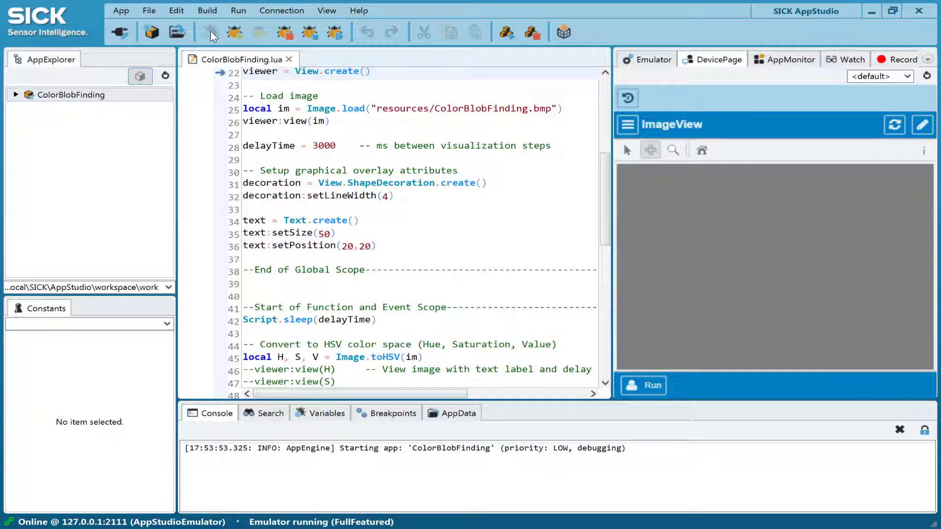
pyautogui.click(334, 33)
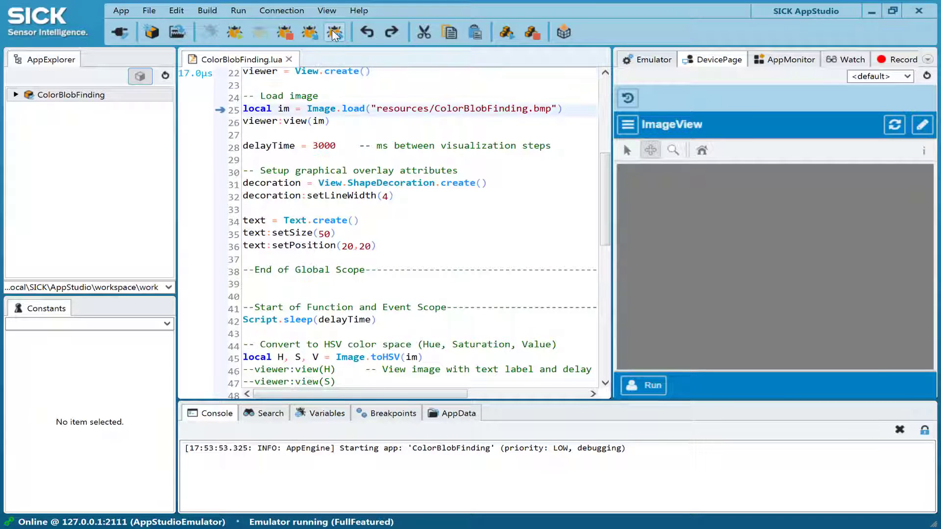
pyautogui.click(334, 33)
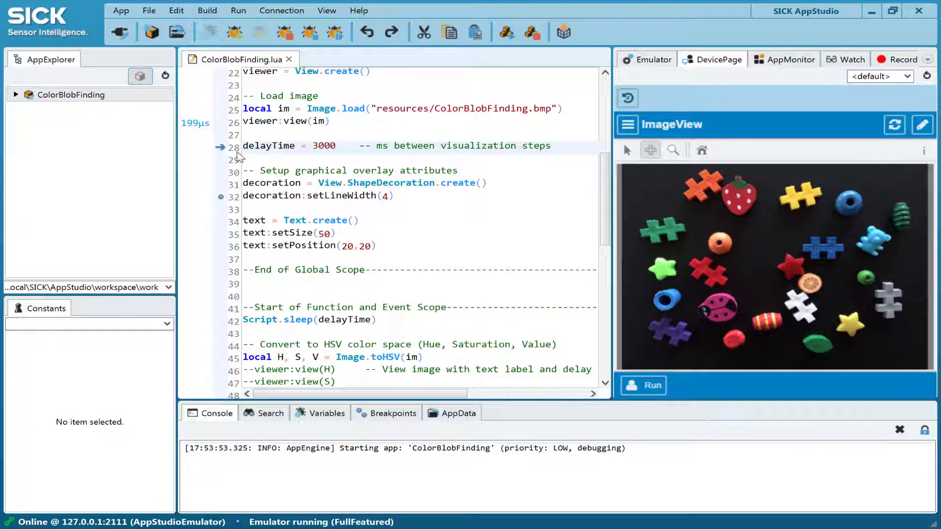
pyautogui.click(234, 33)
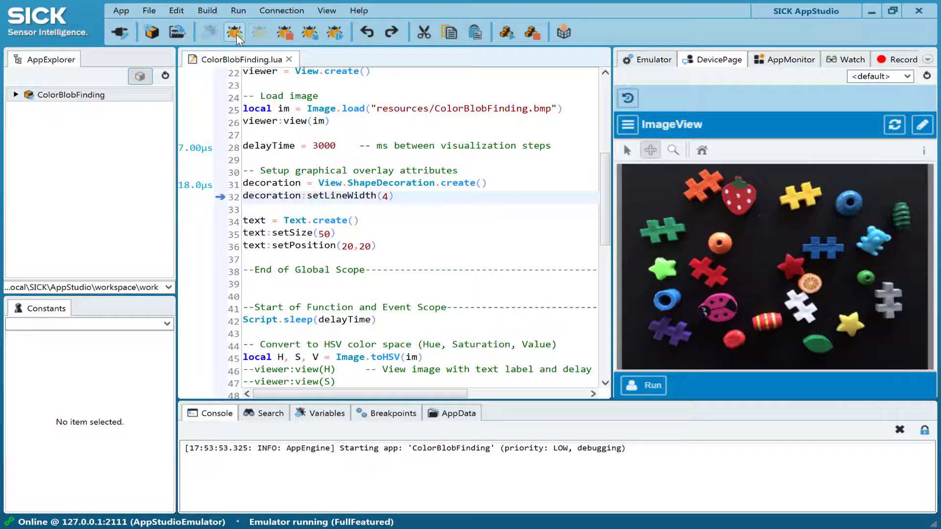